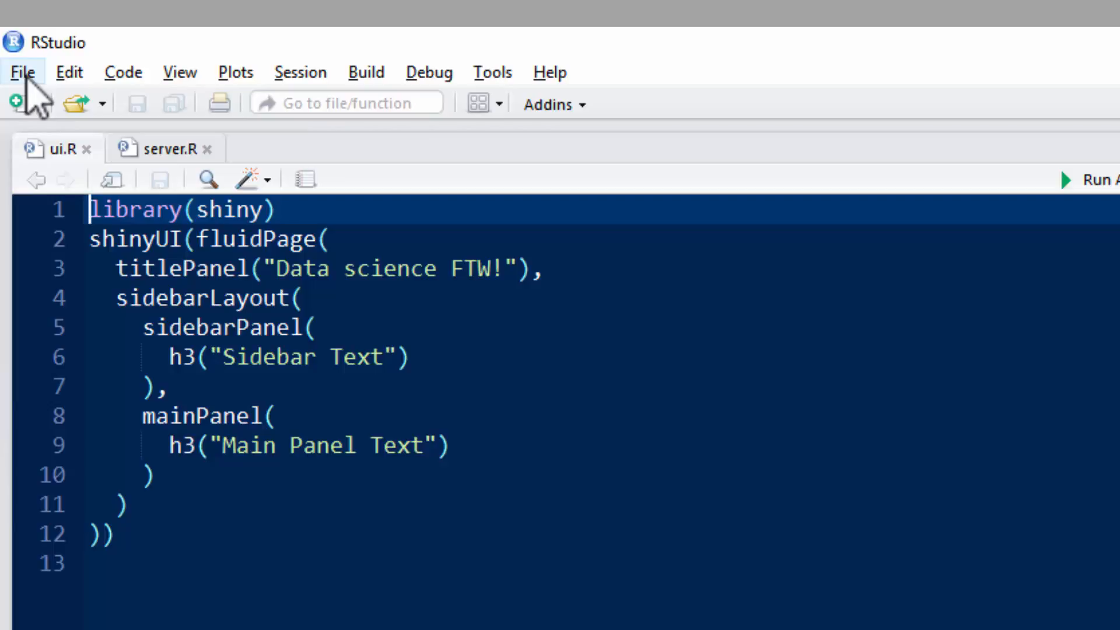
# Start a new Shiny Web App from the File > New File list
pyautogui.click(22, 72)
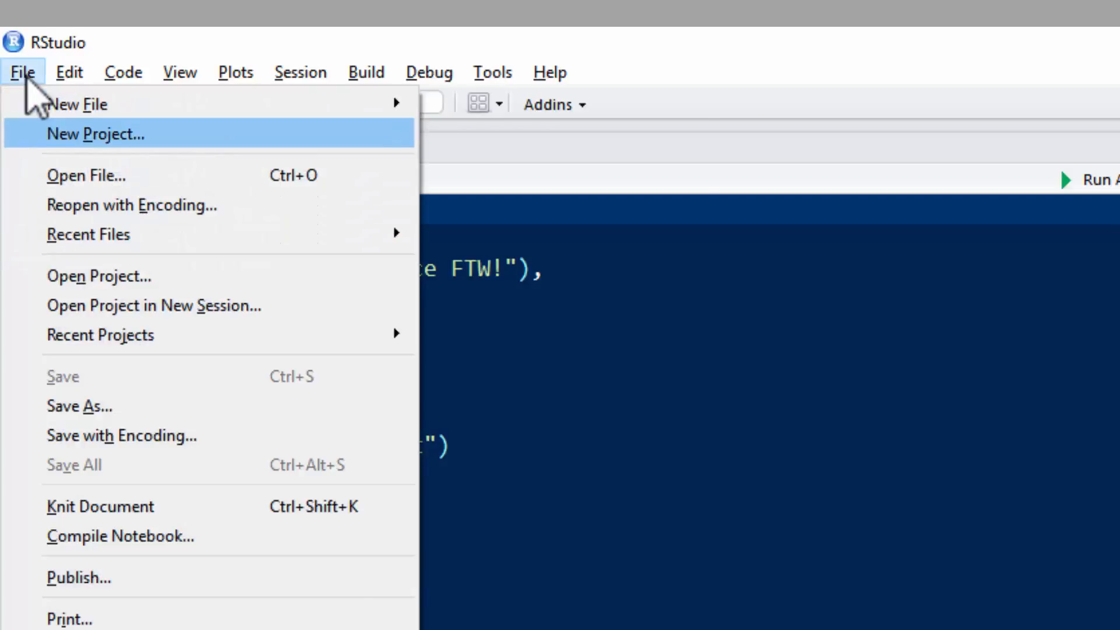
pyautogui.moveTo(82, 104)
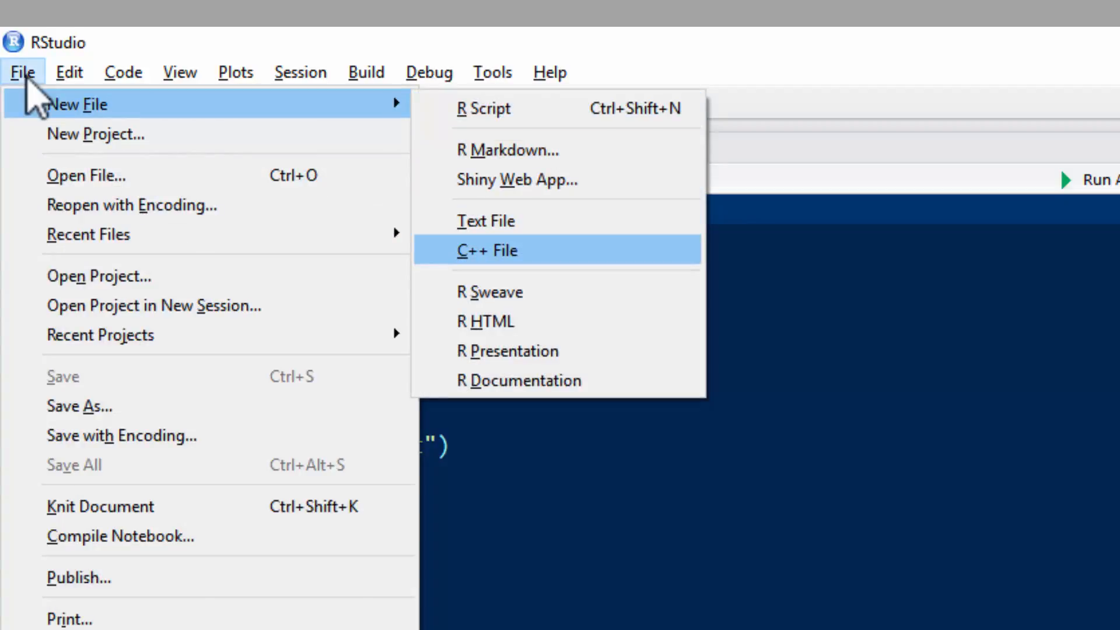
pyautogui.moveTo(516, 180)
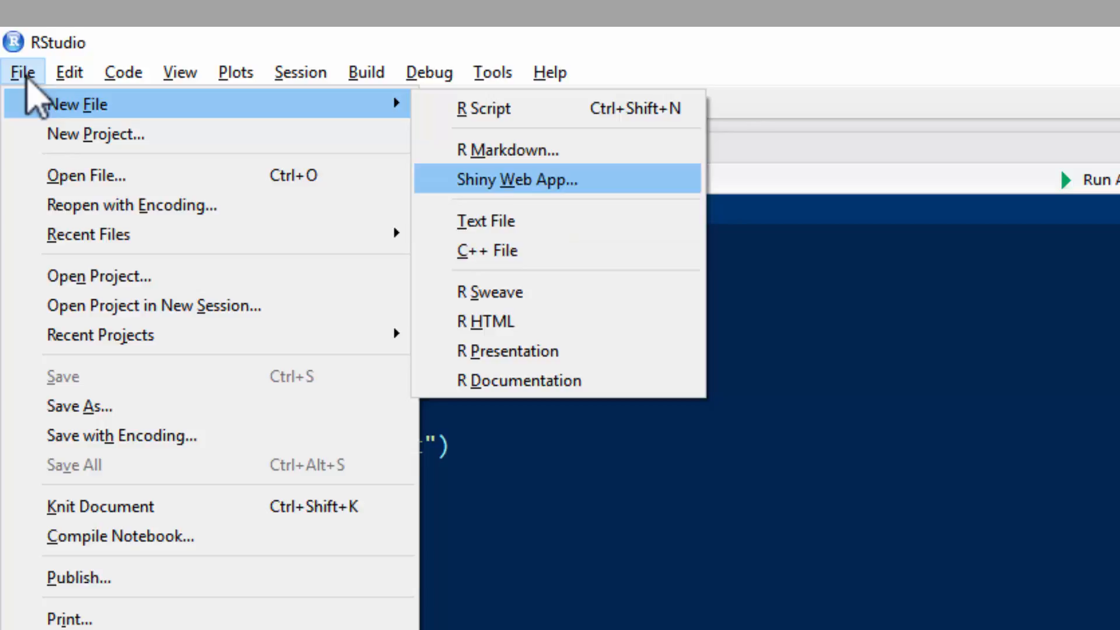
pyautogui.click(517, 180)
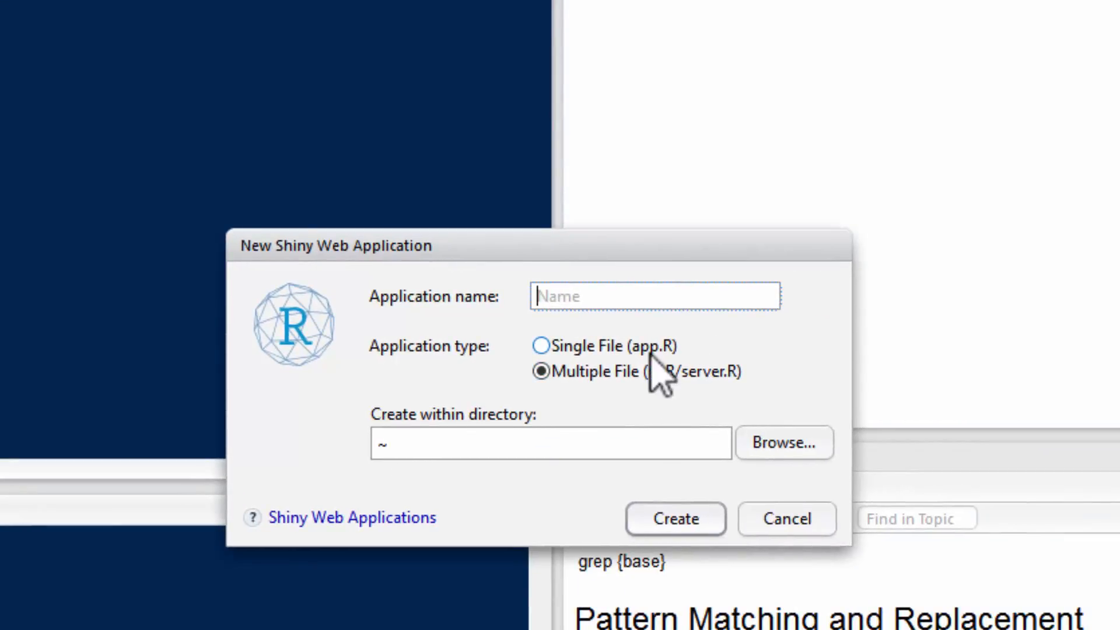
# Name the application myApp and choose the Multiple File (ui.R/server.R) type
pyautogui.write('myApp')
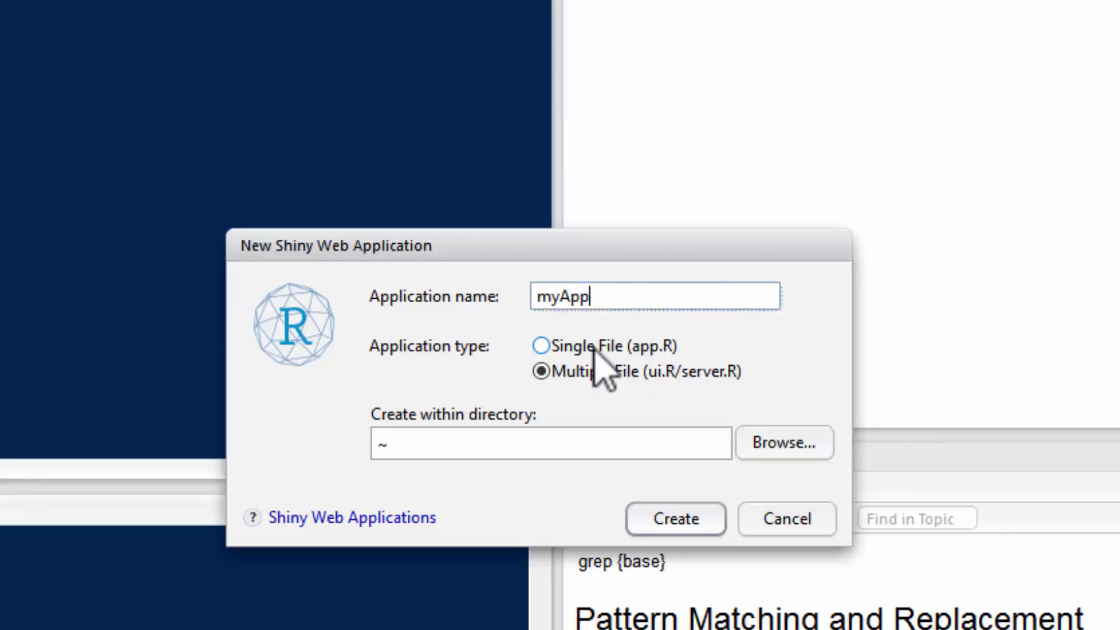
pyautogui.click(542, 346)
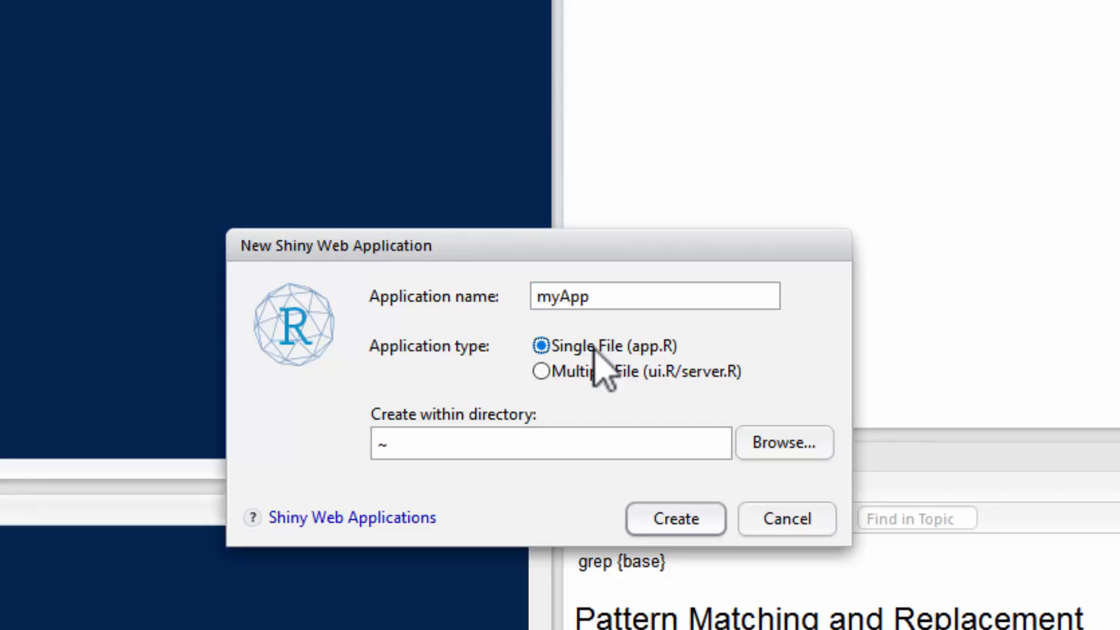
pyautogui.click(541, 371)
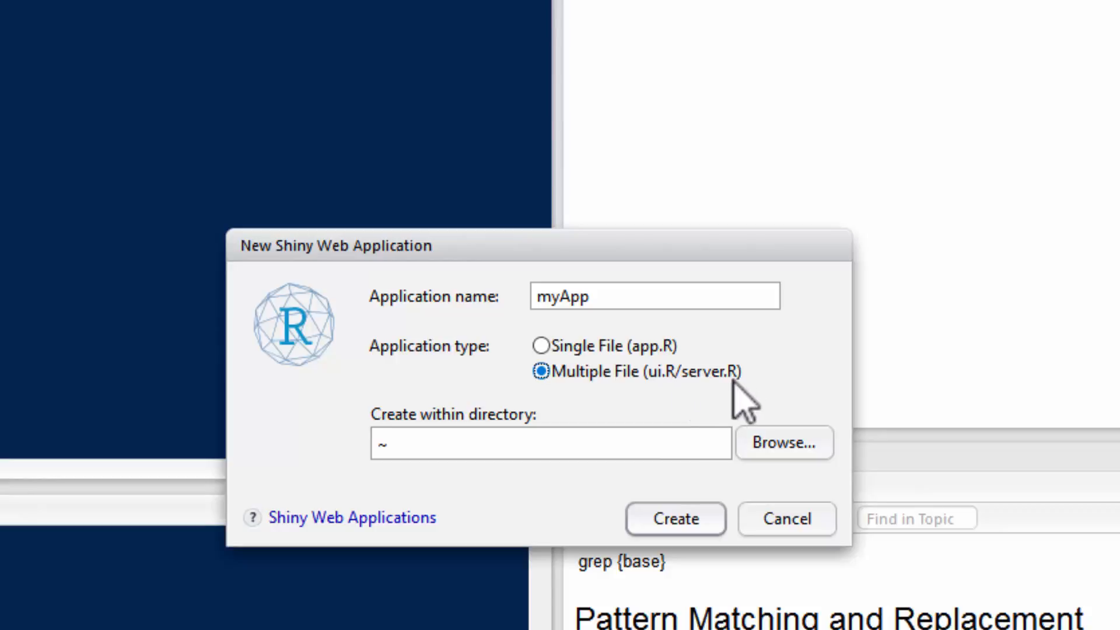
pyautogui.moveTo(662, 415)
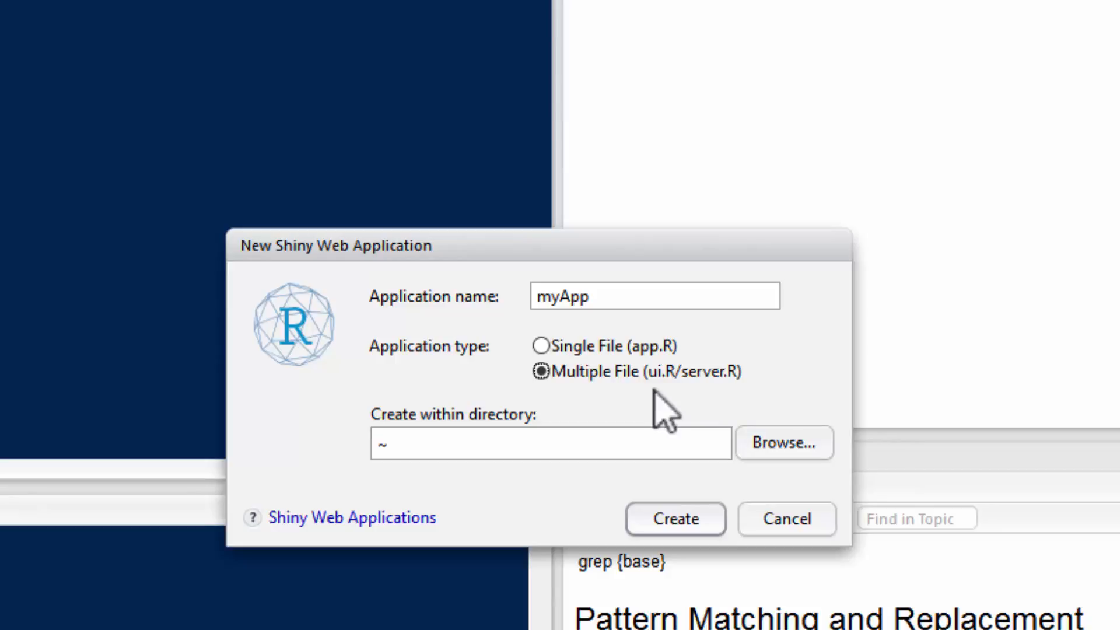
pyautogui.moveTo(714, 520)
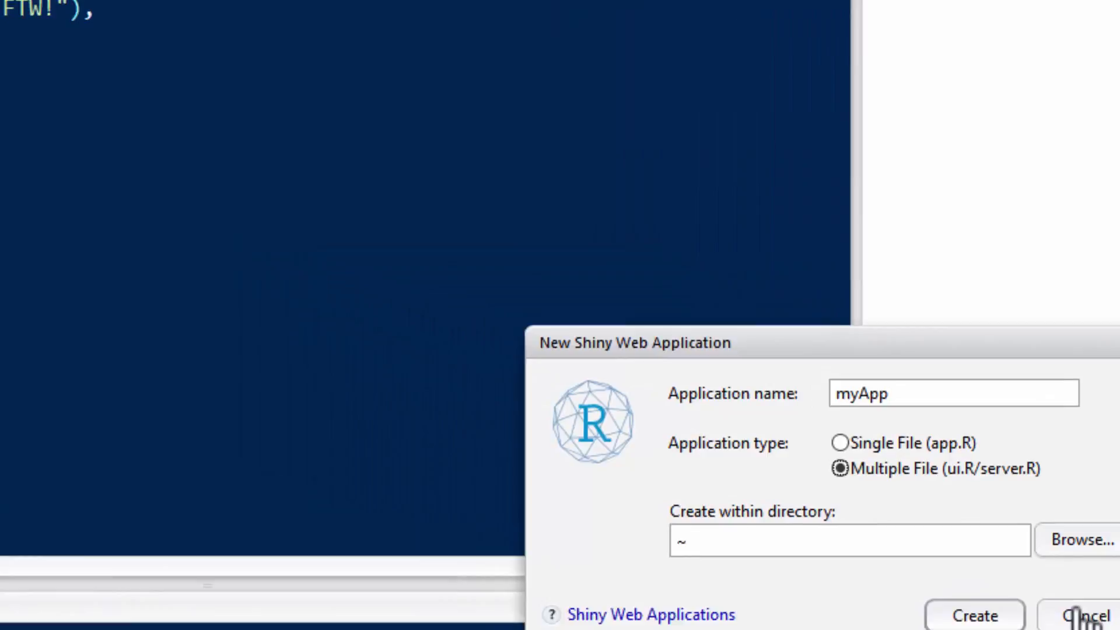
# Cancel the dialog, then compare the server.R and ui.R template code, ending on ui.R
pyautogui.click(974, 616)
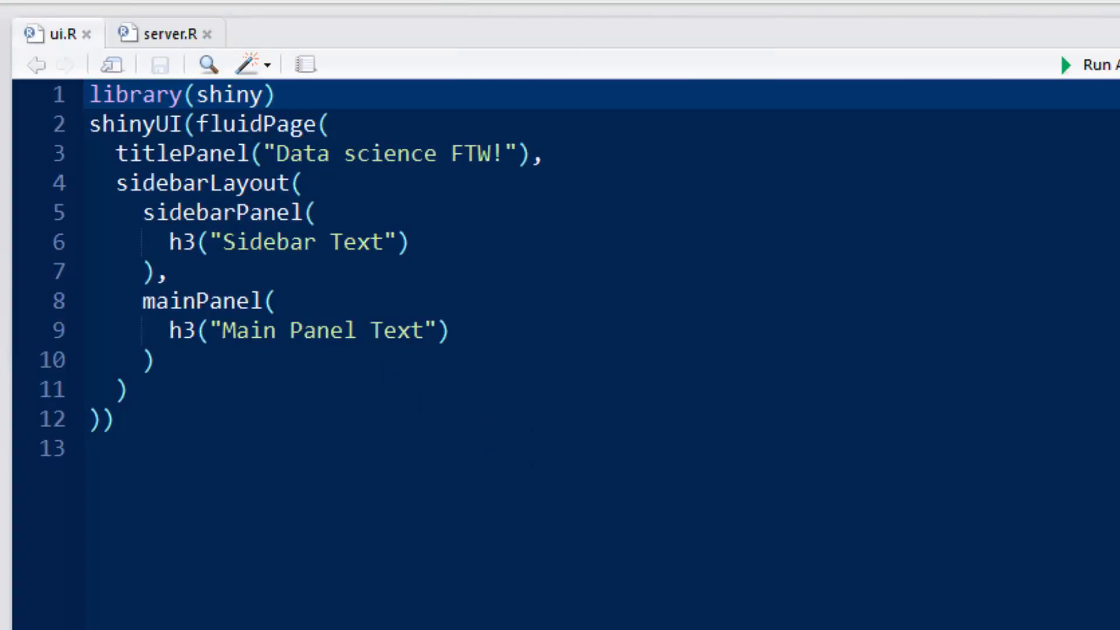
pyautogui.click(169, 33)
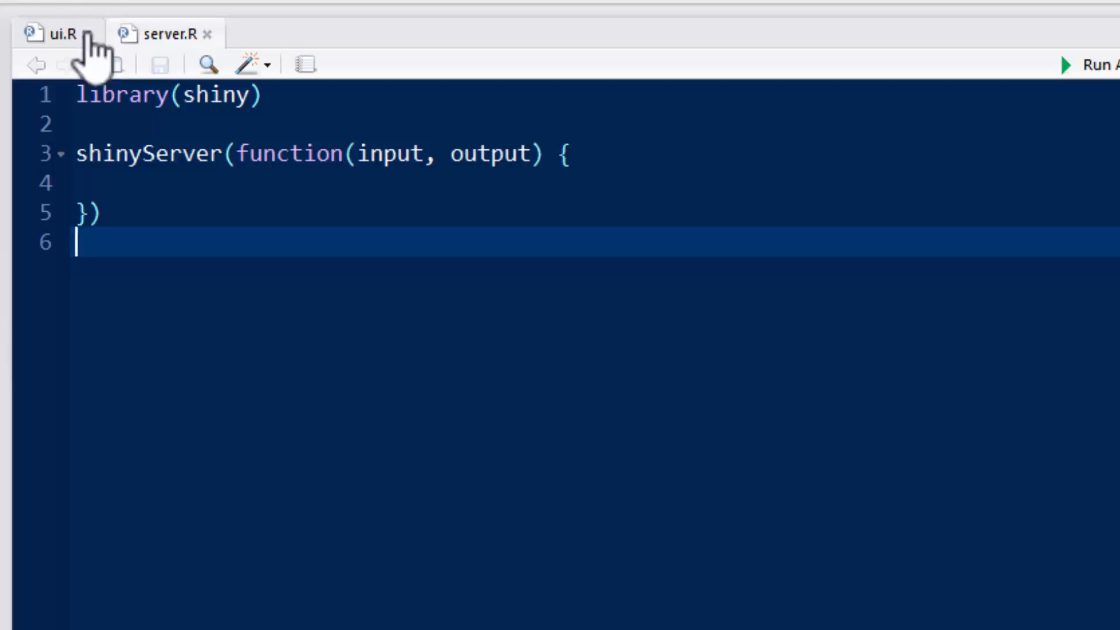
pyautogui.click(56, 34)
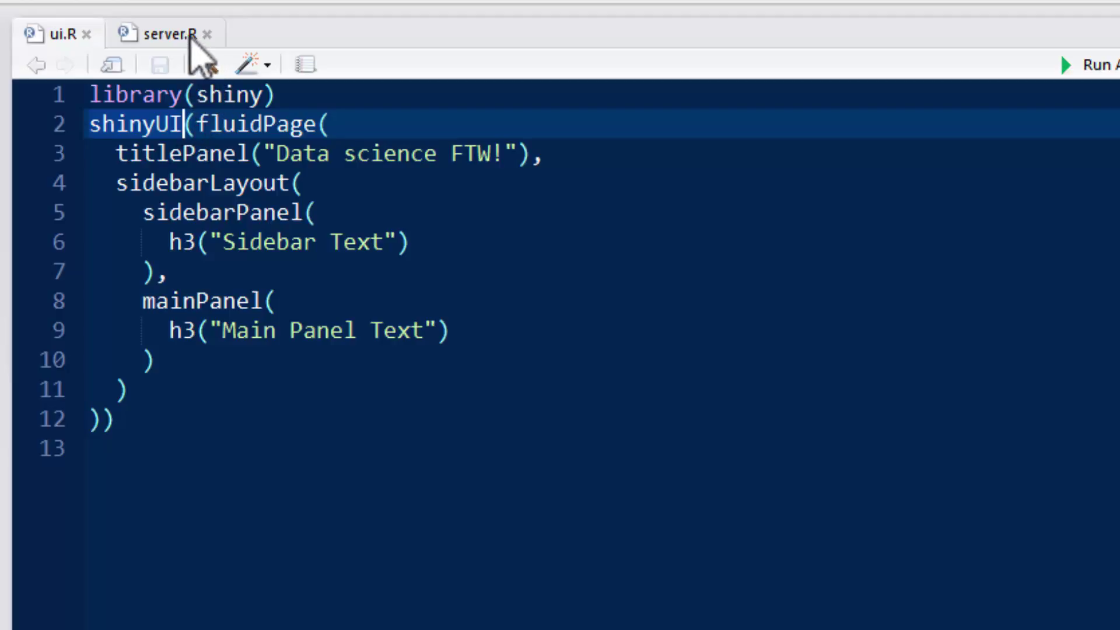
pyautogui.click(166, 33)
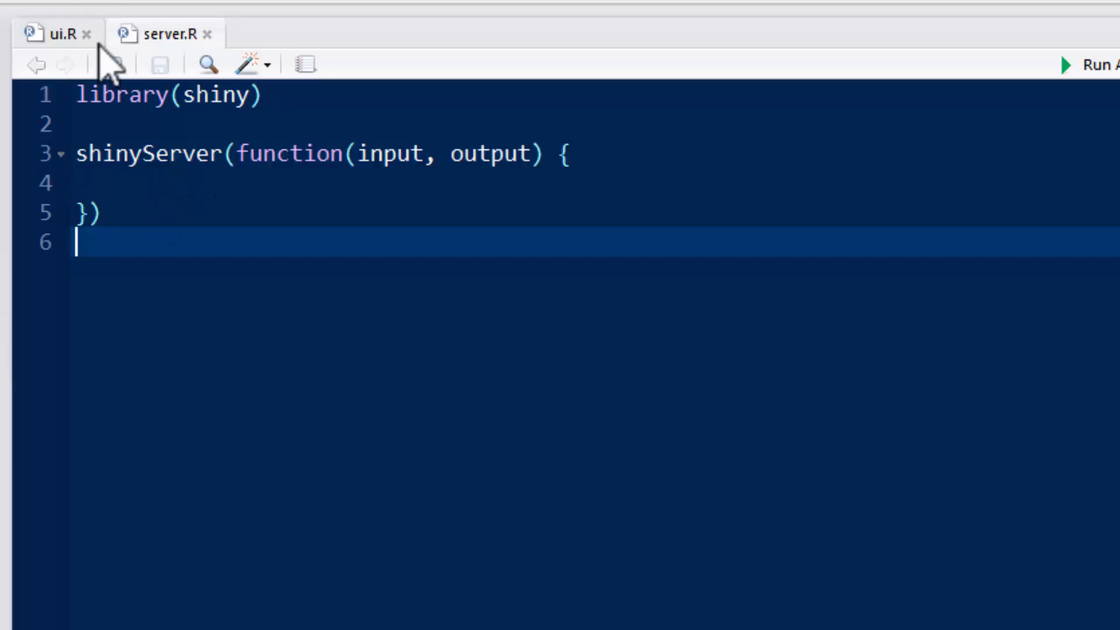
pyautogui.click(59, 33)
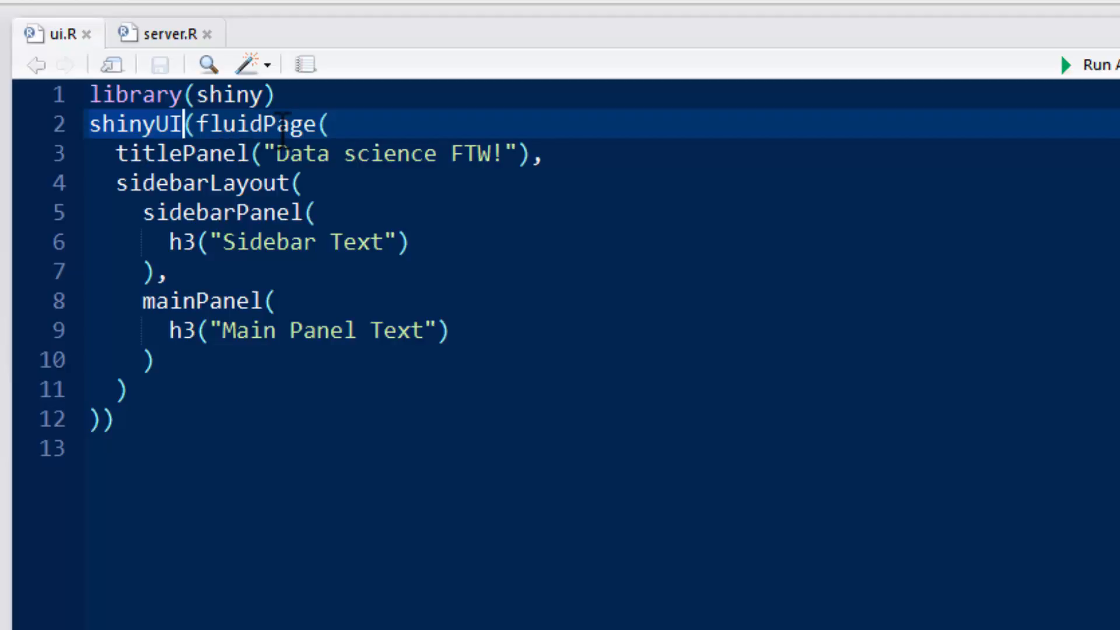
# Insert a blank line after library(shiny) in ui.R to begin the layout code
pyautogui.press('Enter')
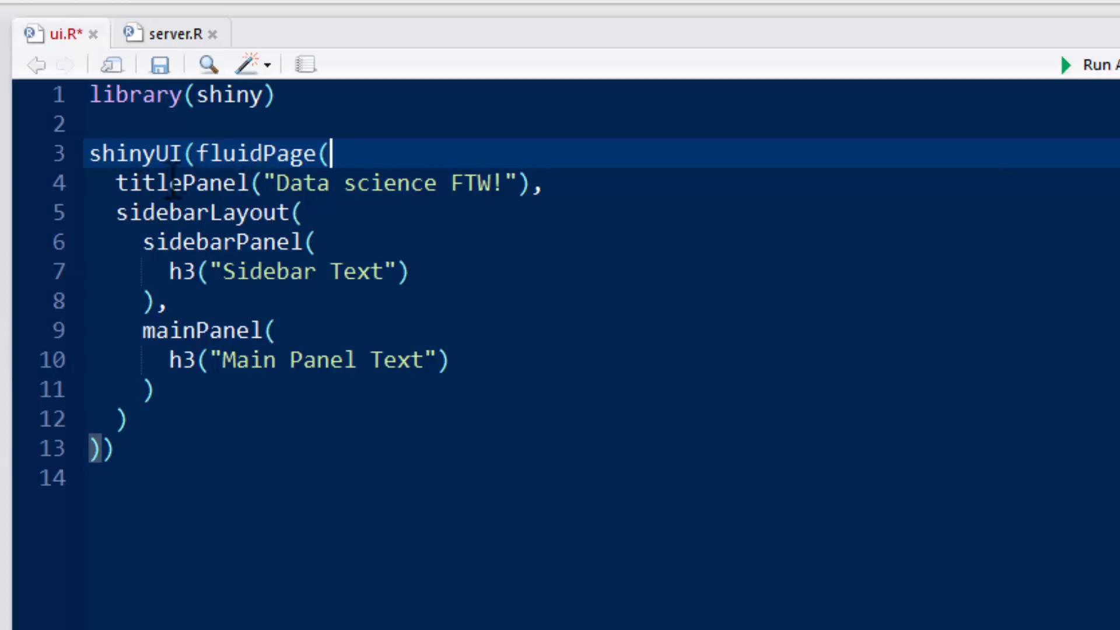
pyautogui.moveTo(419, 185)
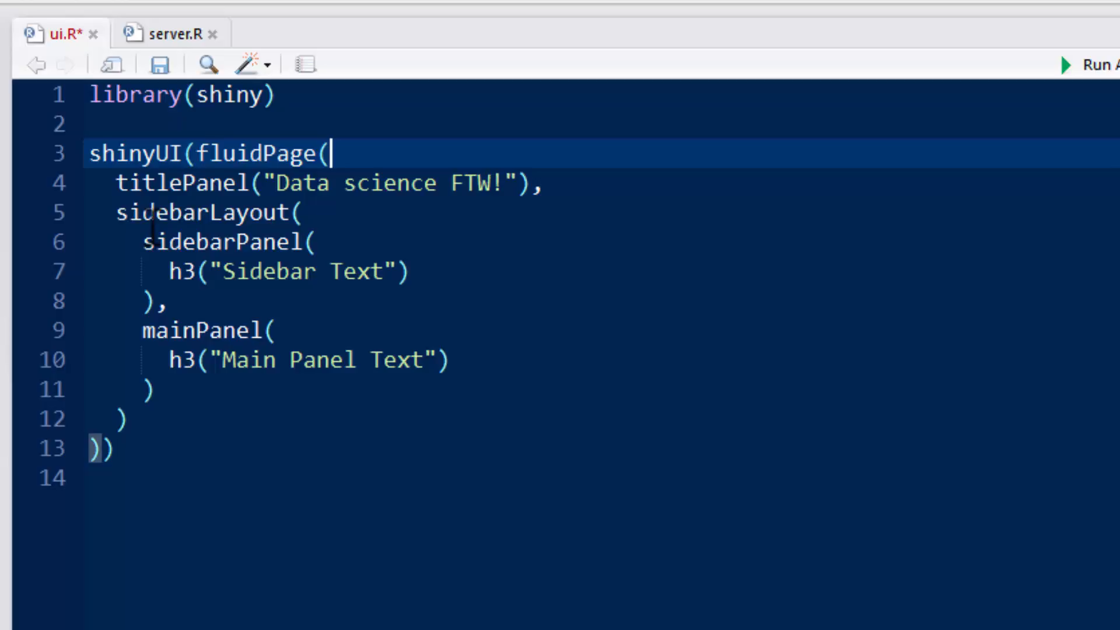
pyautogui.moveTo(199, 210)
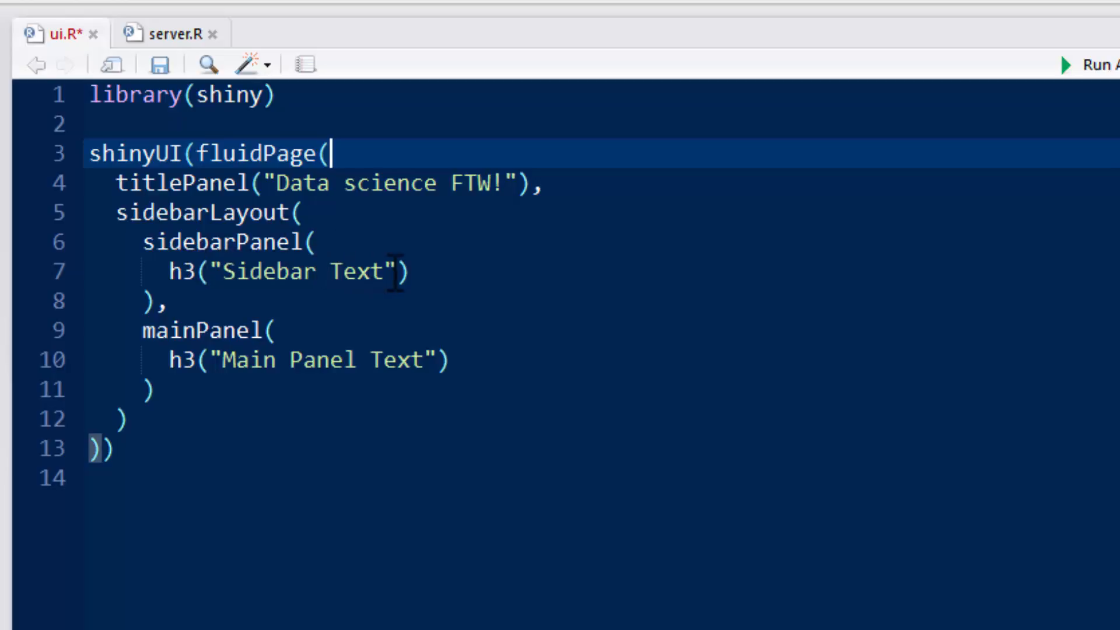
pyautogui.moveTo(224, 352)
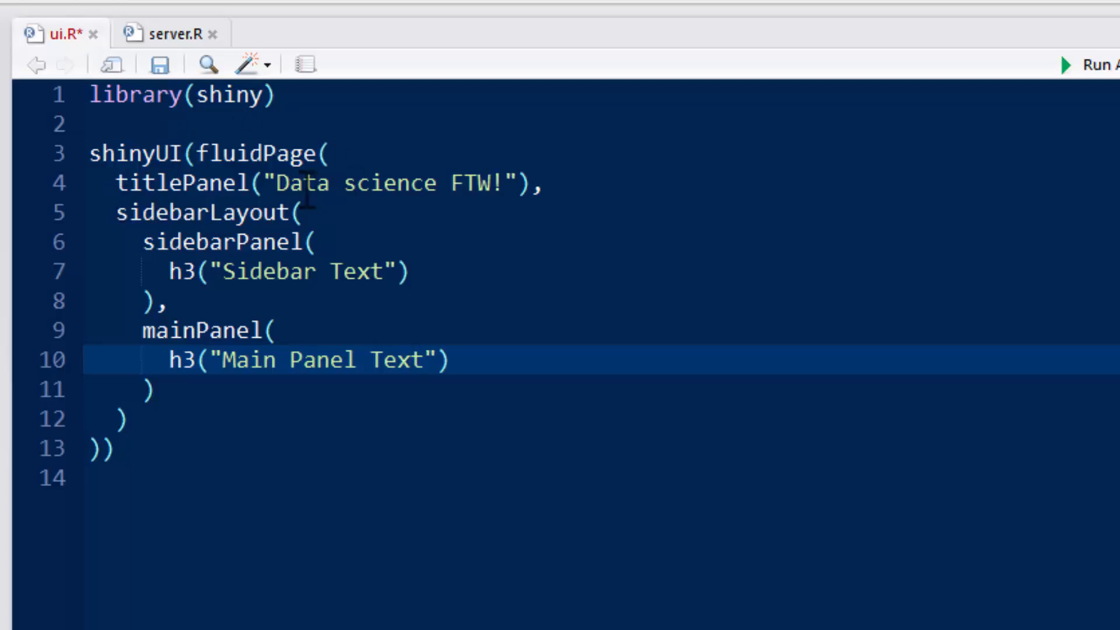
pyautogui.moveTo(401, 180)
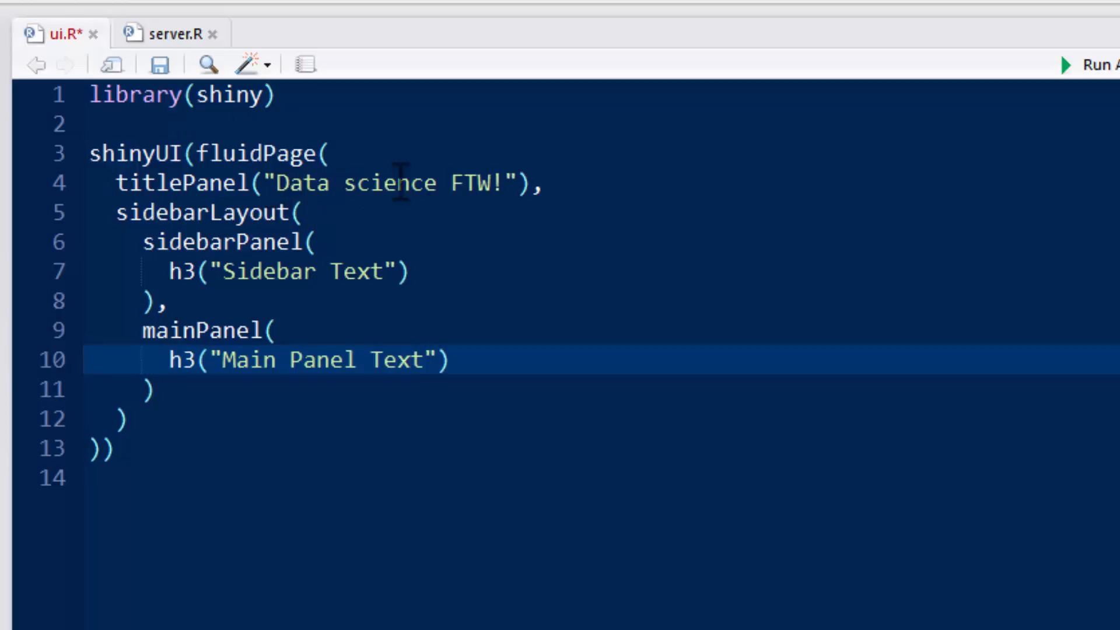
pyautogui.moveTo(224, 271)
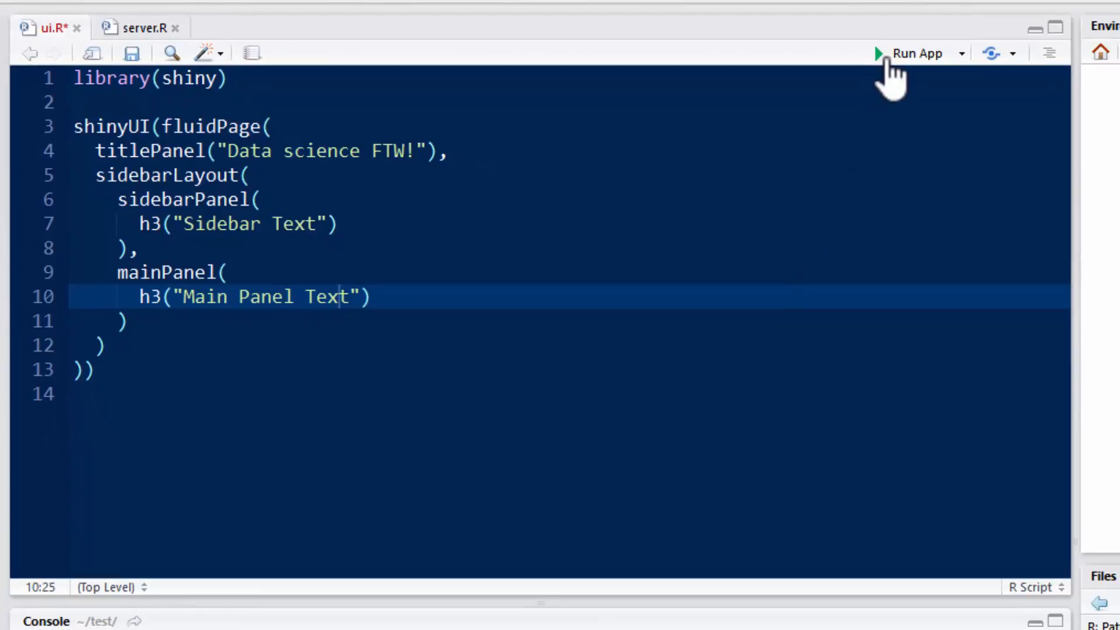
pyautogui.moveTo(894, 70)
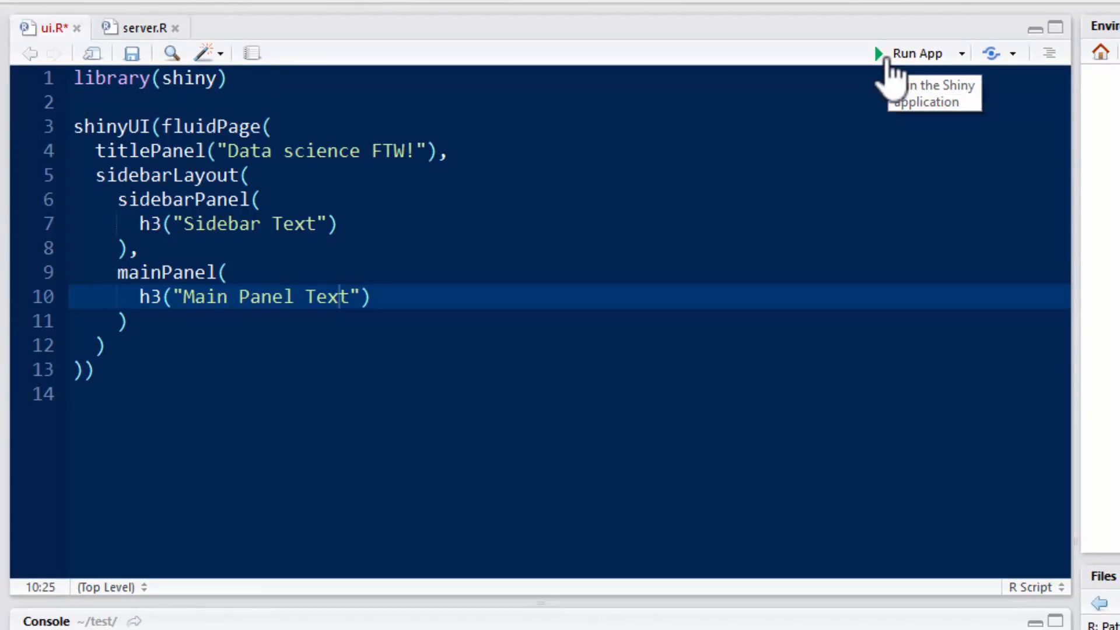
# Run the app, saving the unsaved ui.R so the "Data science FTW!" page appears
pyautogui.click(915, 53)
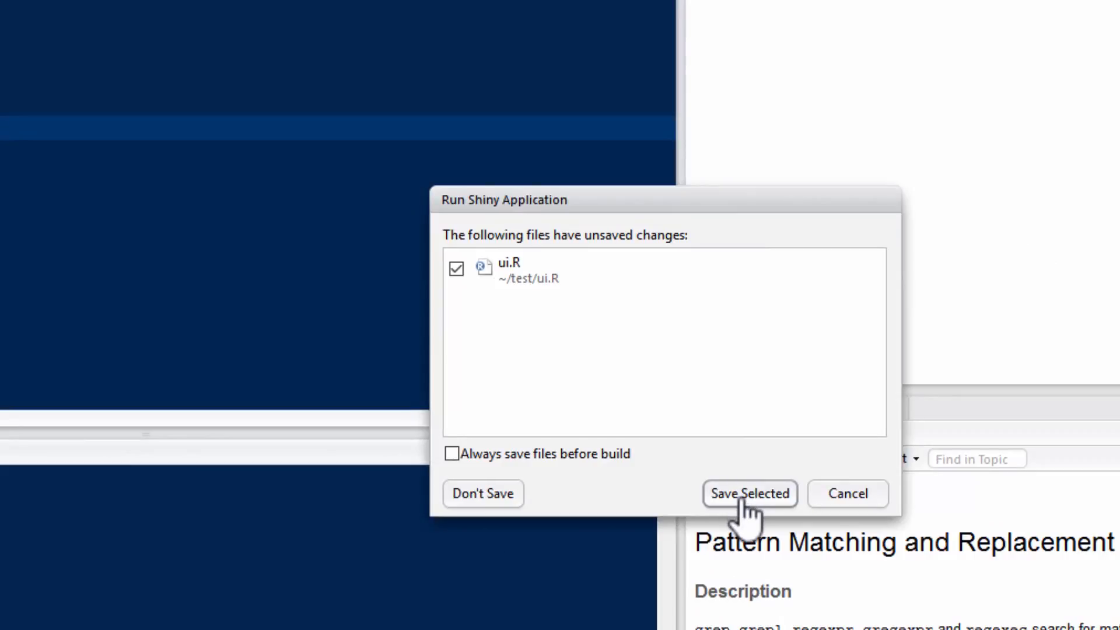
pyautogui.click(749, 495)
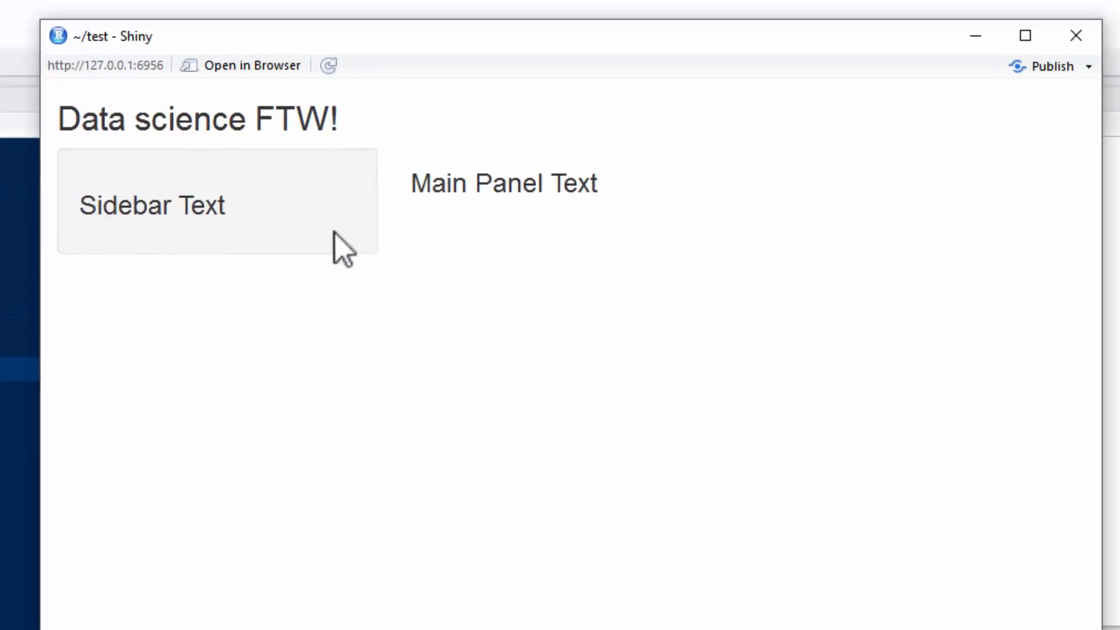
pyautogui.moveTo(317, 127)
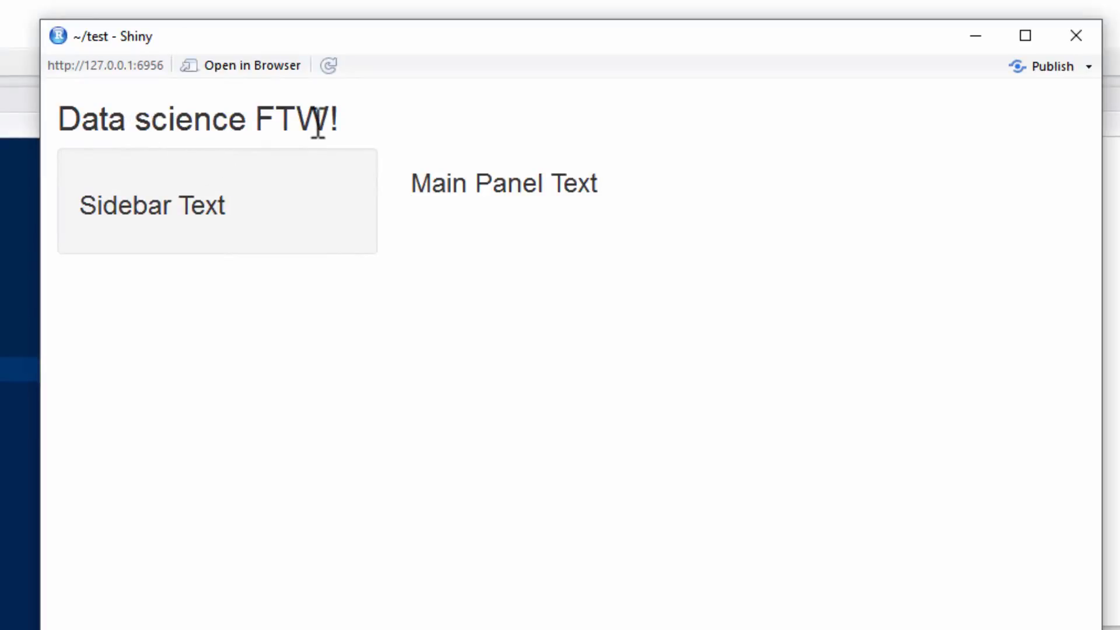
pyautogui.moveTo(217, 231)
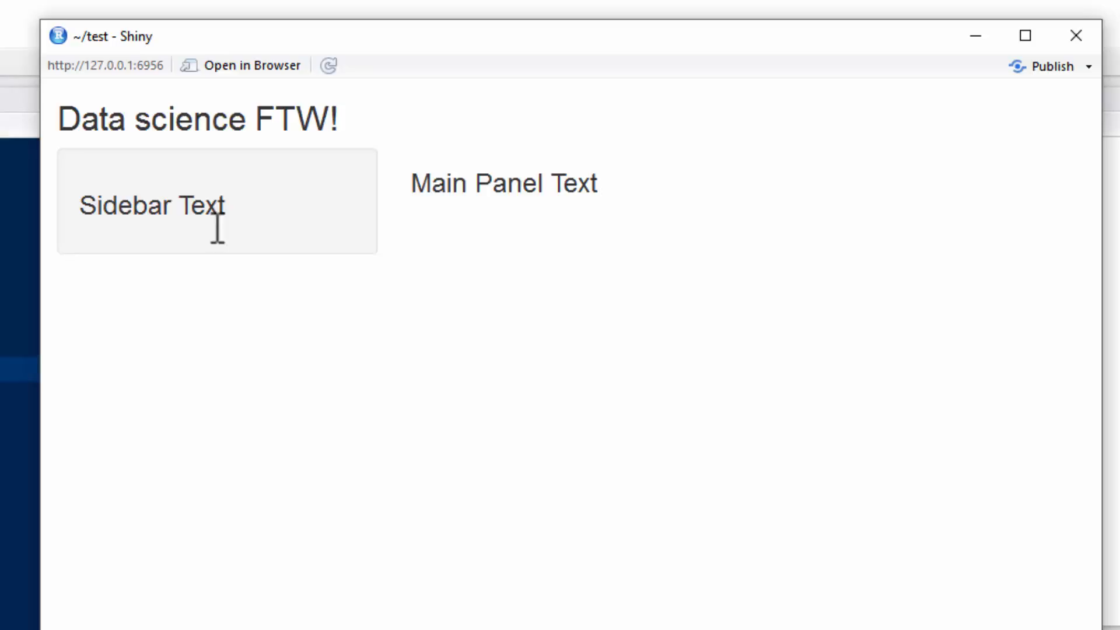
pyautogui.moveTo(469, 270)
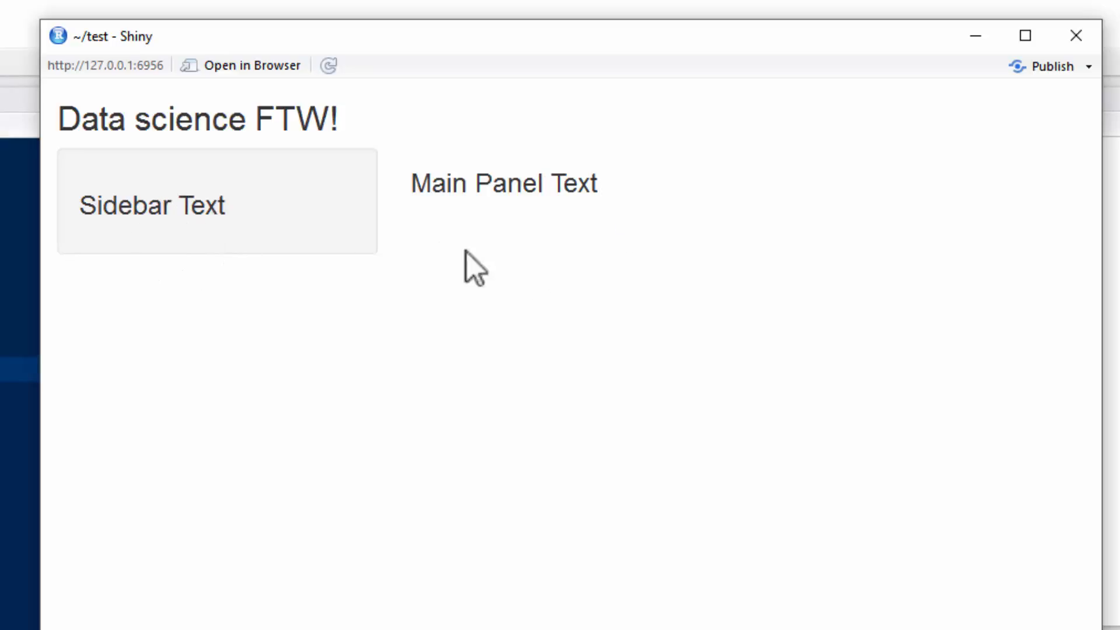
pyautogui.moveTo(376, 236)
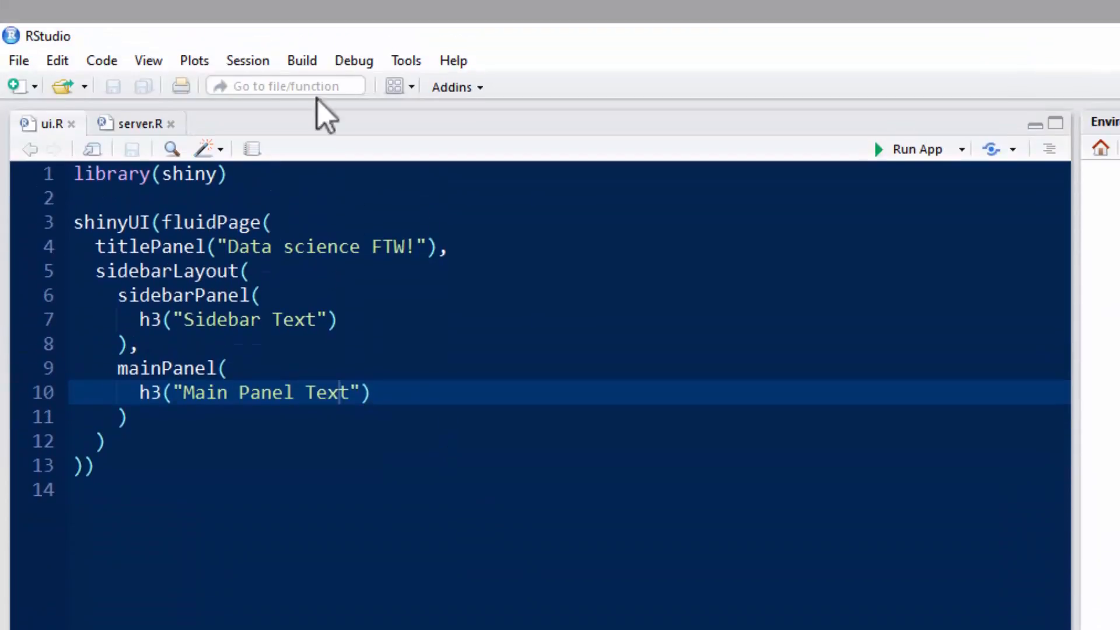
# Use the Session menu to set the working directory to the source file location
pyautogui.click(247, 61)
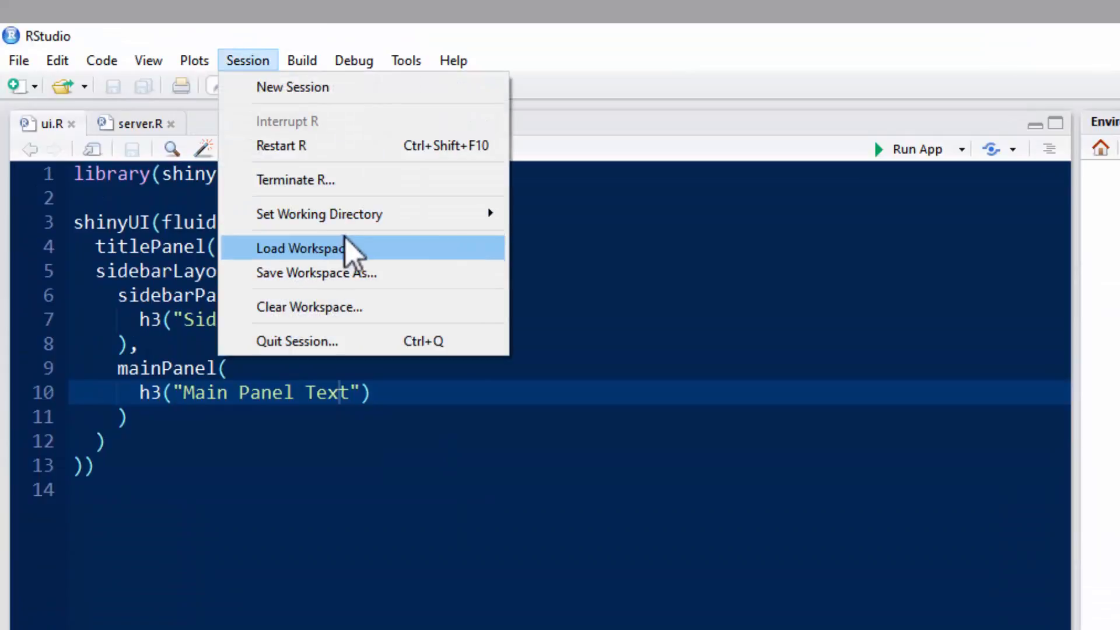
pyautogui.moveTo(341, 215)
pyautogui.write('run')
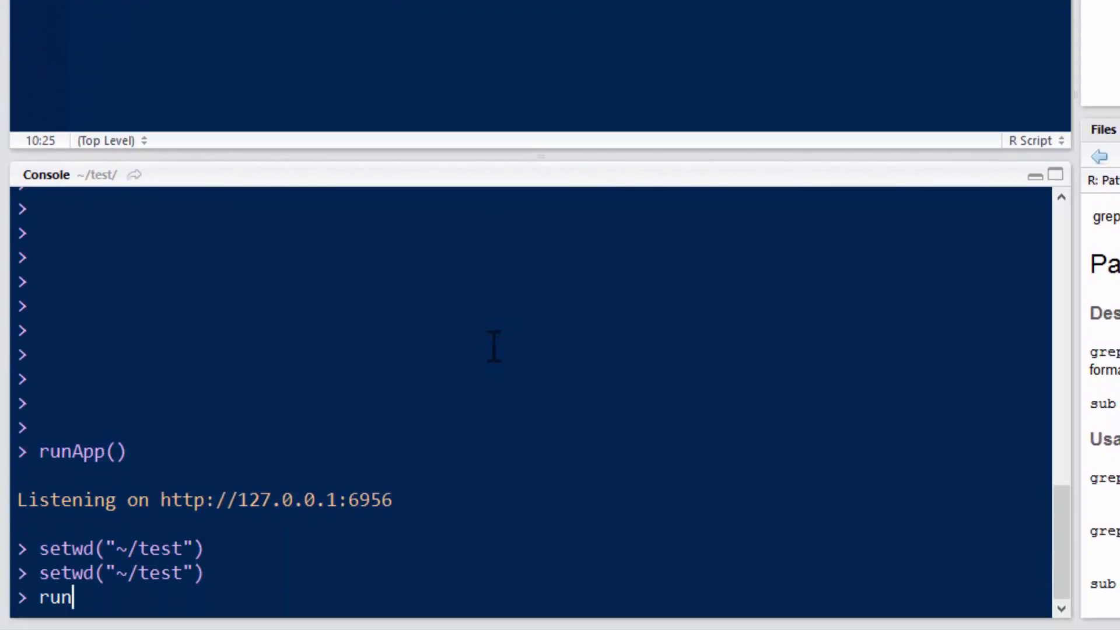
# Set the working directory with setwd("~/test") and start the app with runApp() in the console
pyautogui.write('App()')
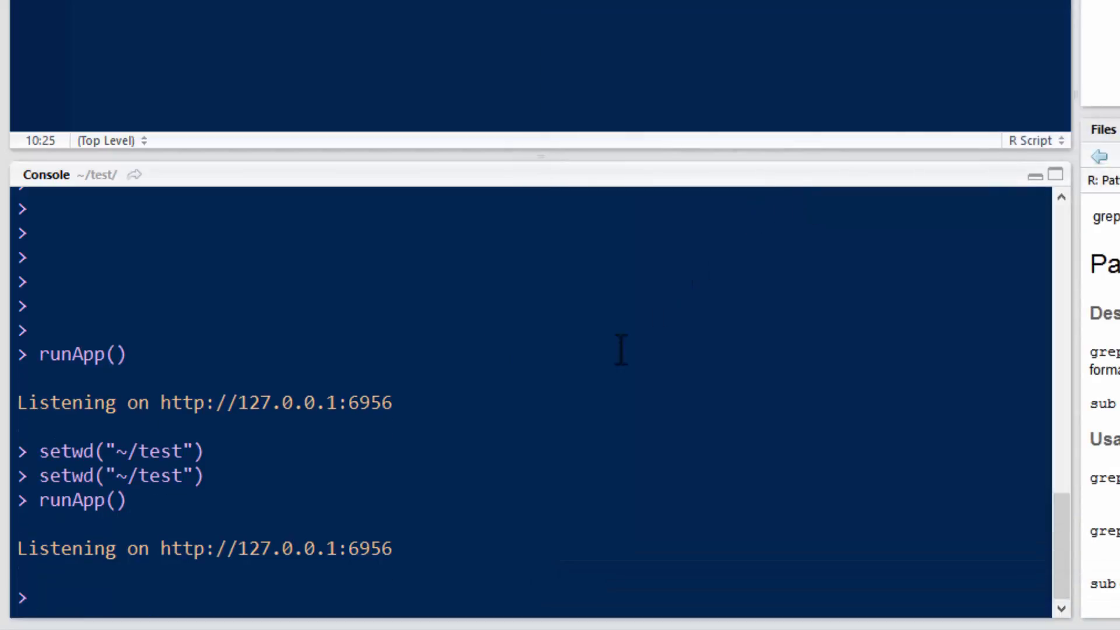
pyautogui.write('runApp()')
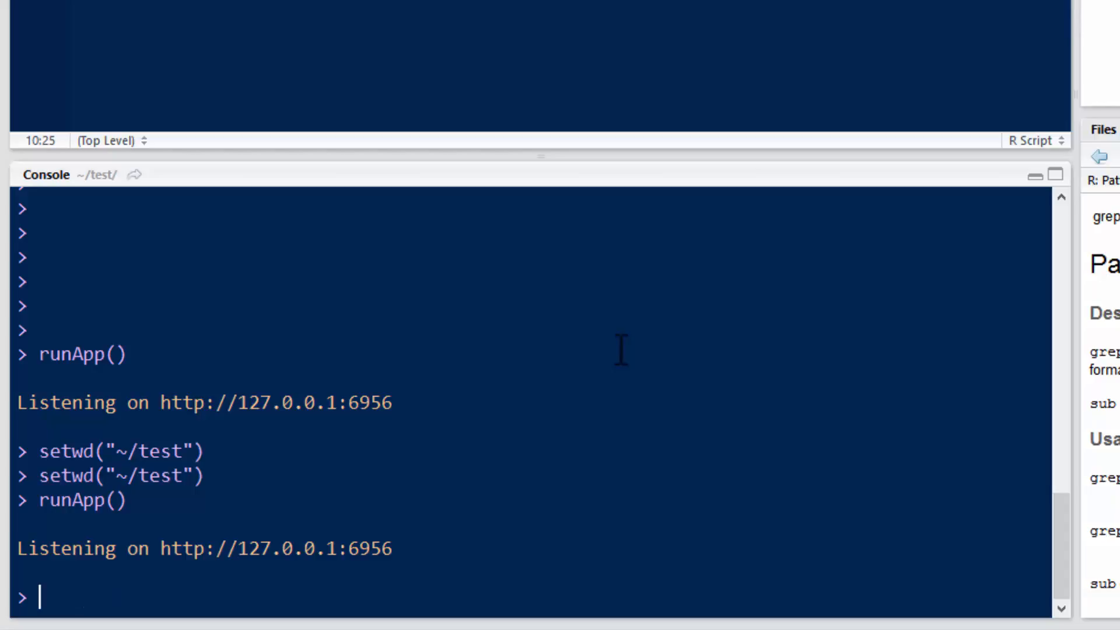
pyautogui.write('setwd("~/test")')
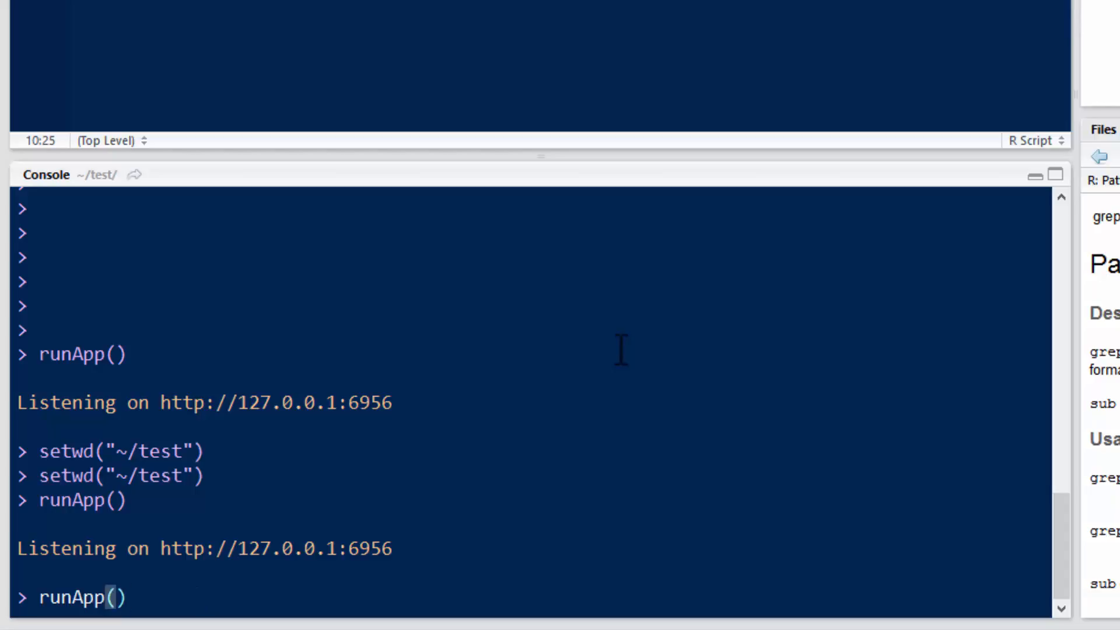
pyautogui.press('Return')
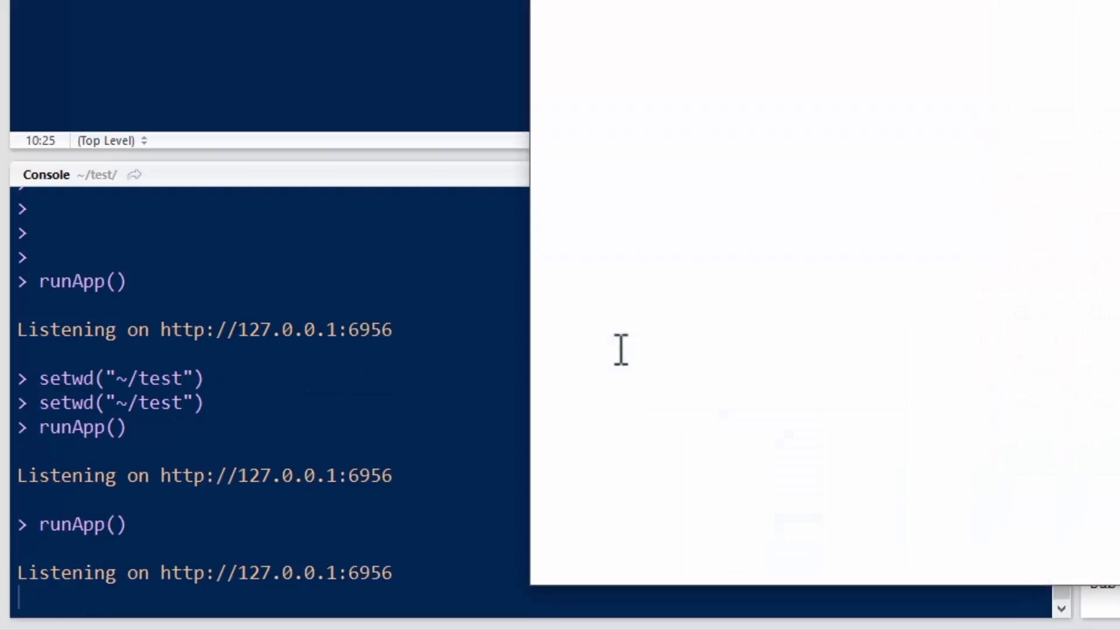